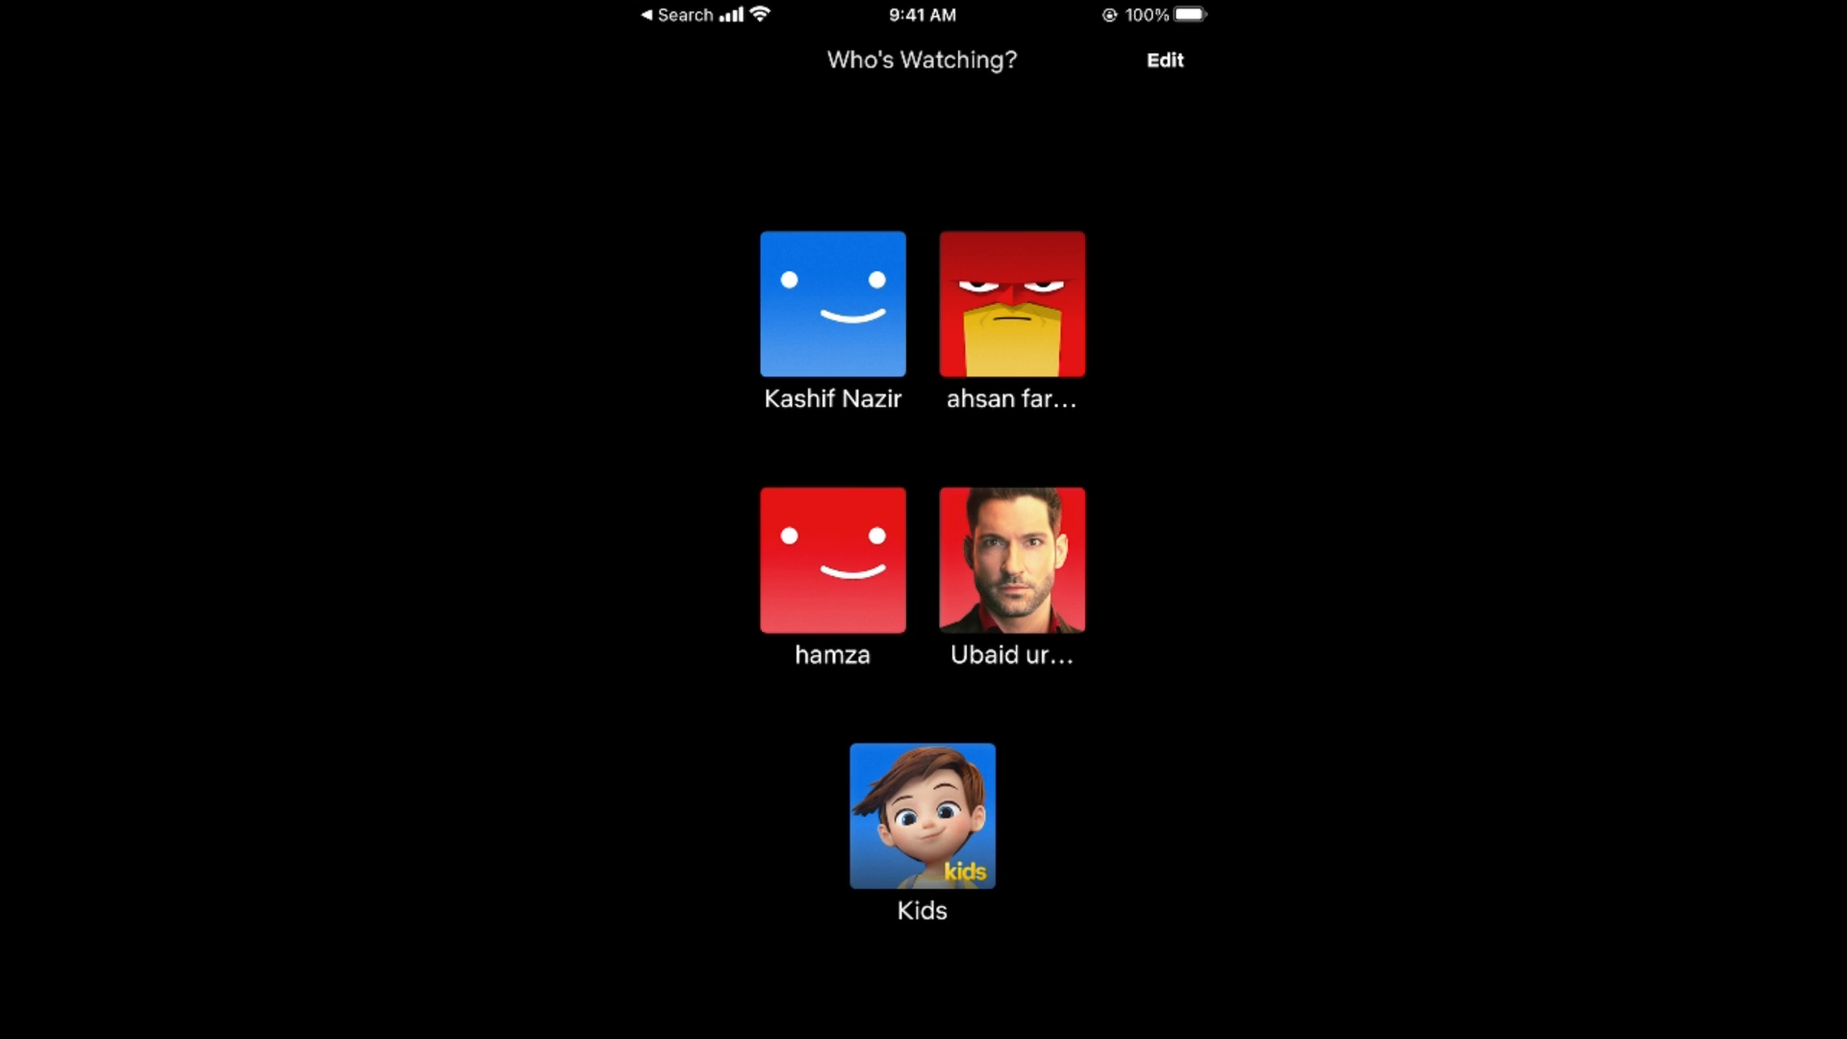
Choose a profile on the Who's Watching screen to enter Netflix.
click(831, 560)
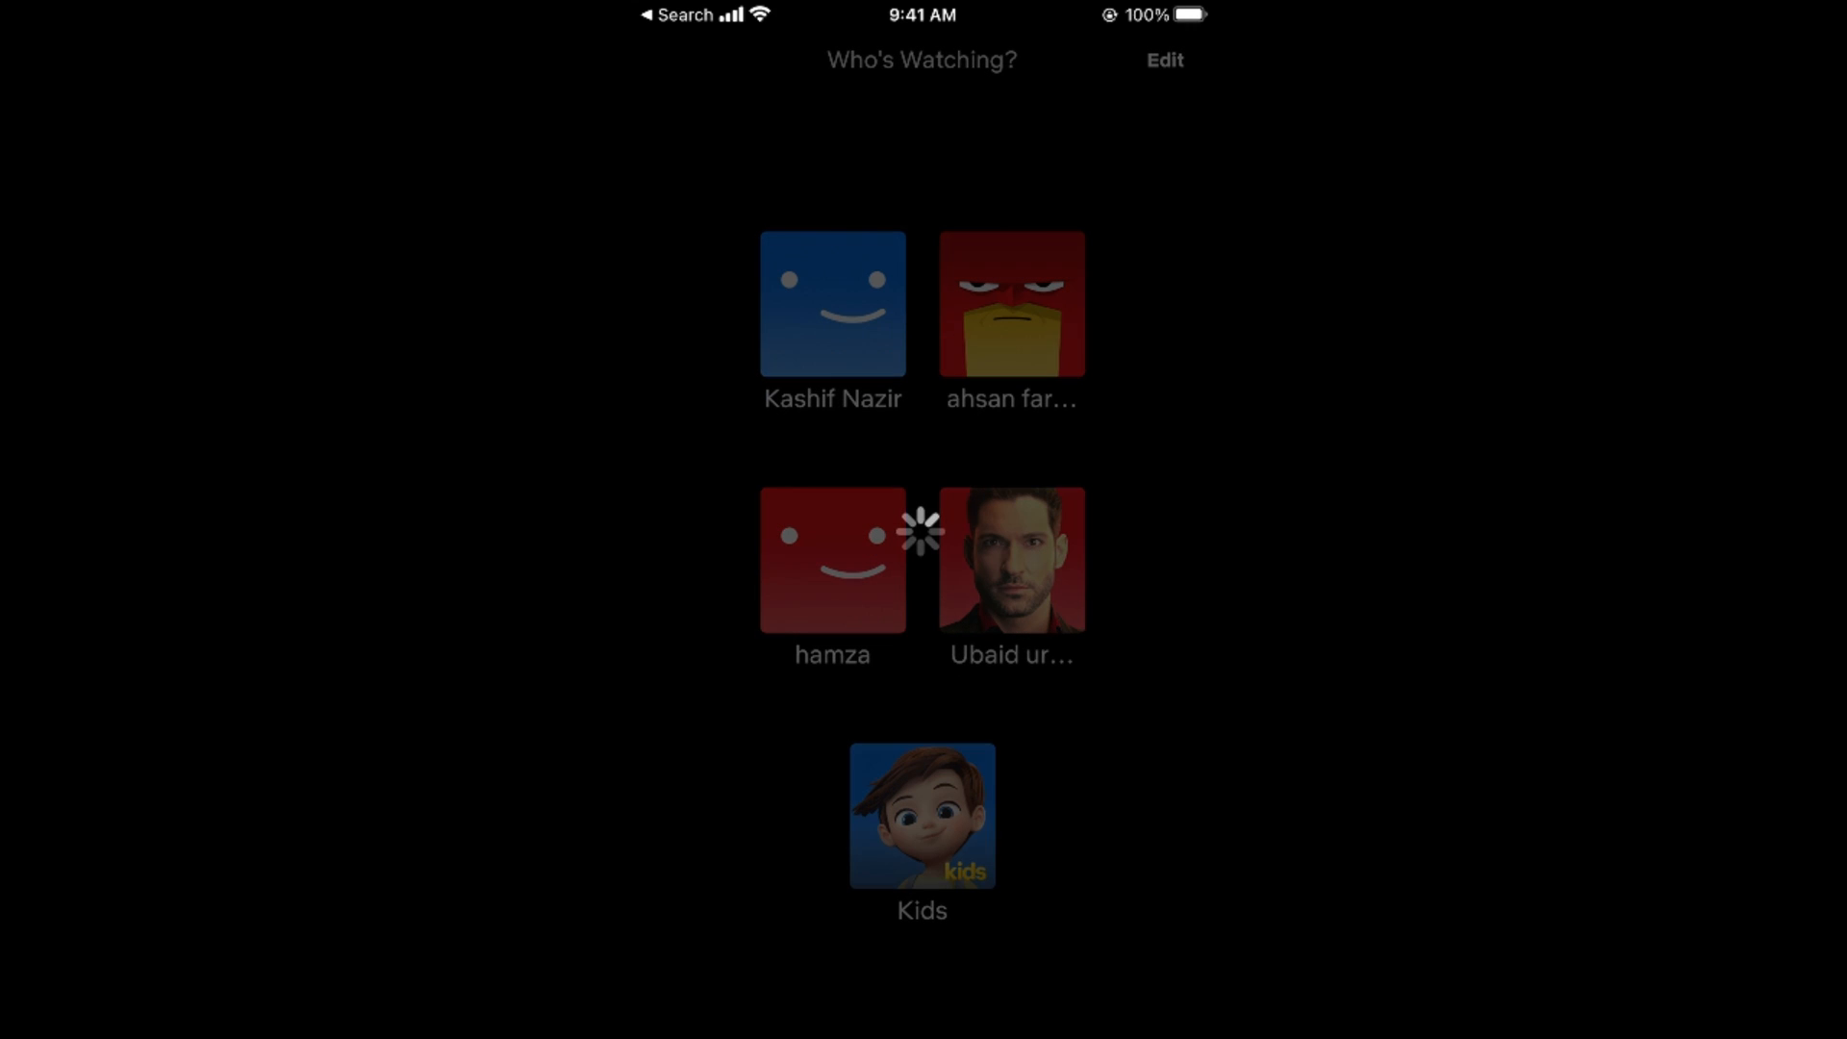
Bring up the account menu from the top-right profile icon.
click(831, 560)
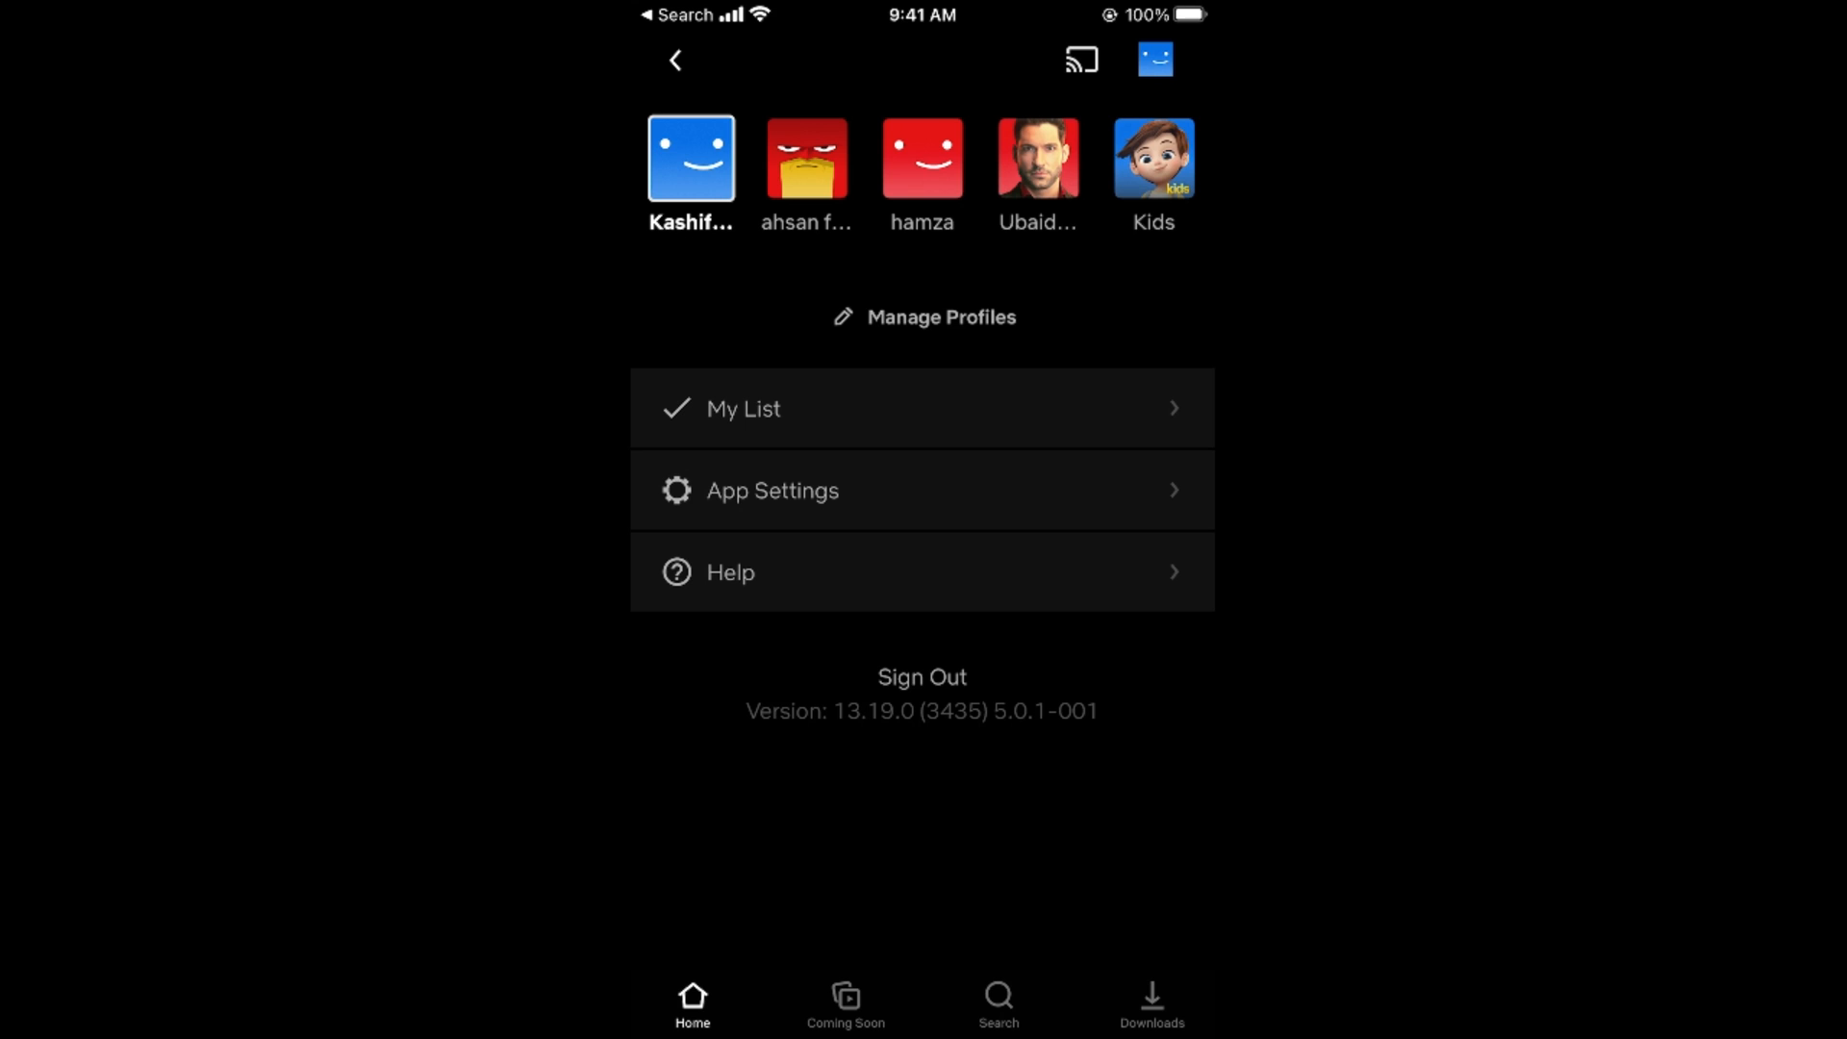
Go to Manage Profiles so every profile shows as editable.
click(922, 316)
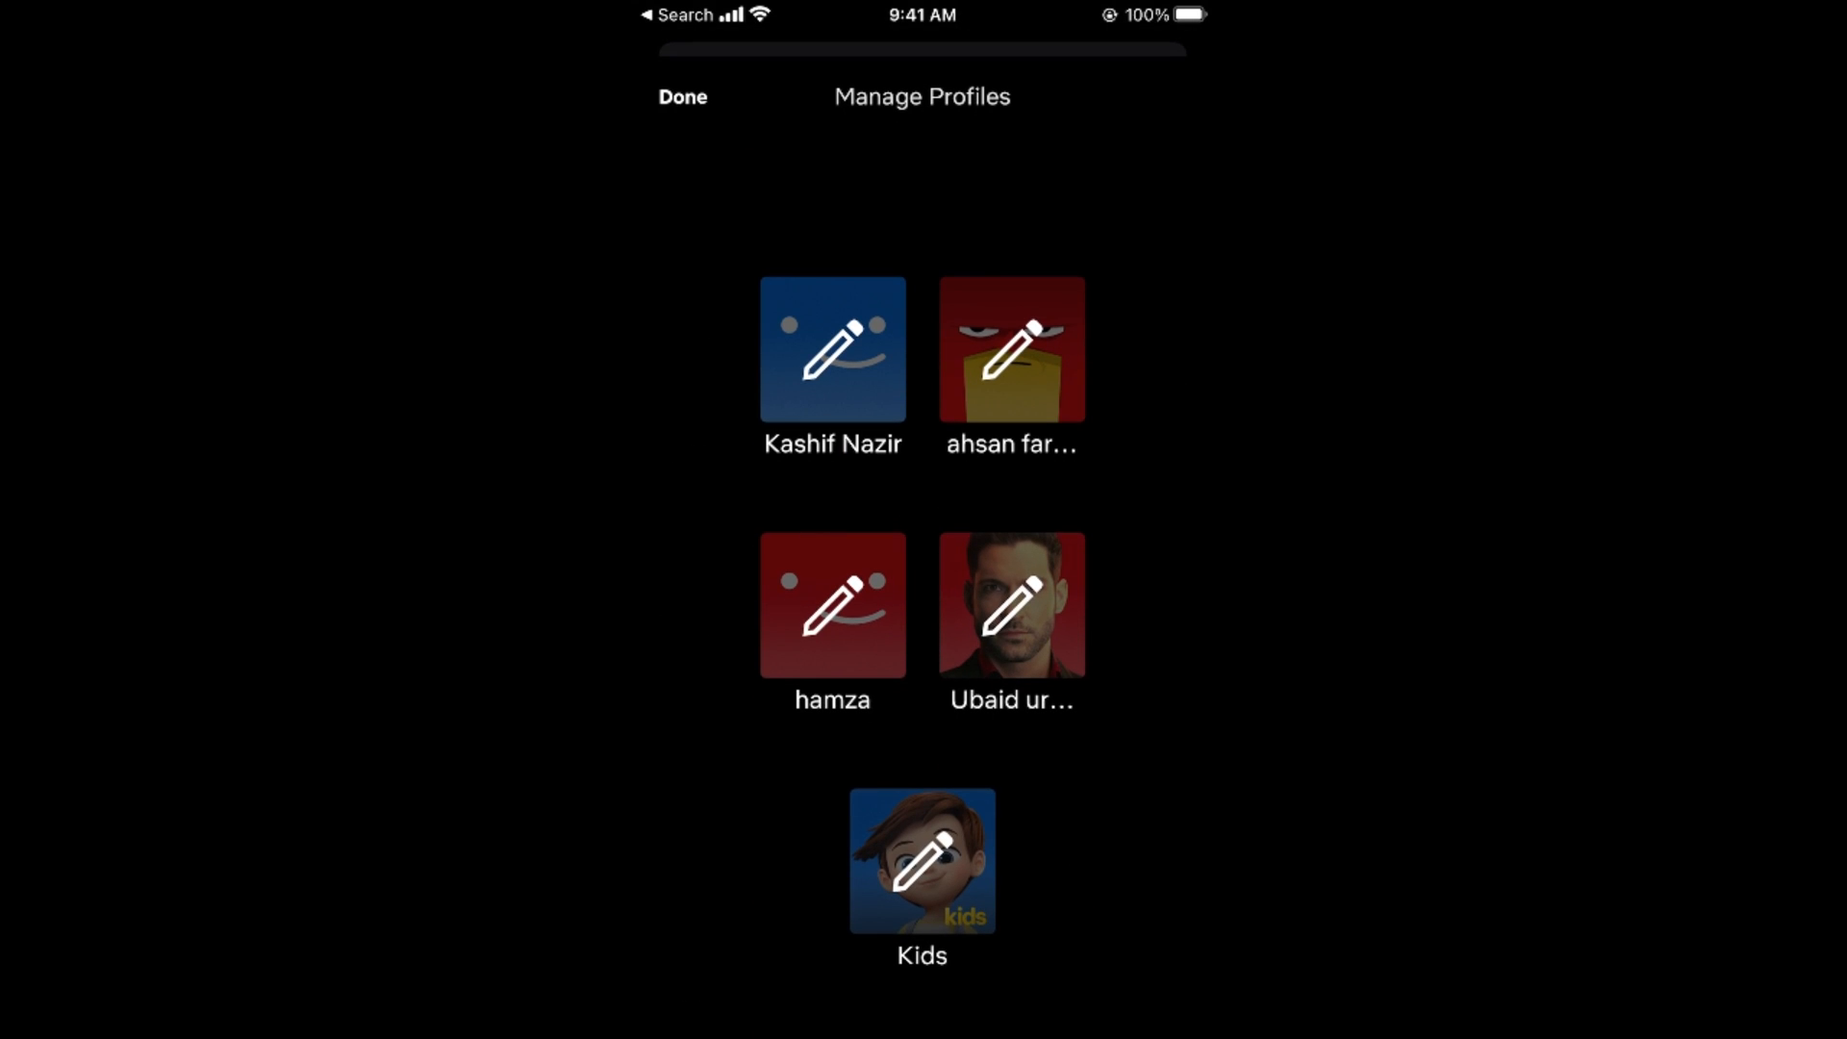
click(832, 348)
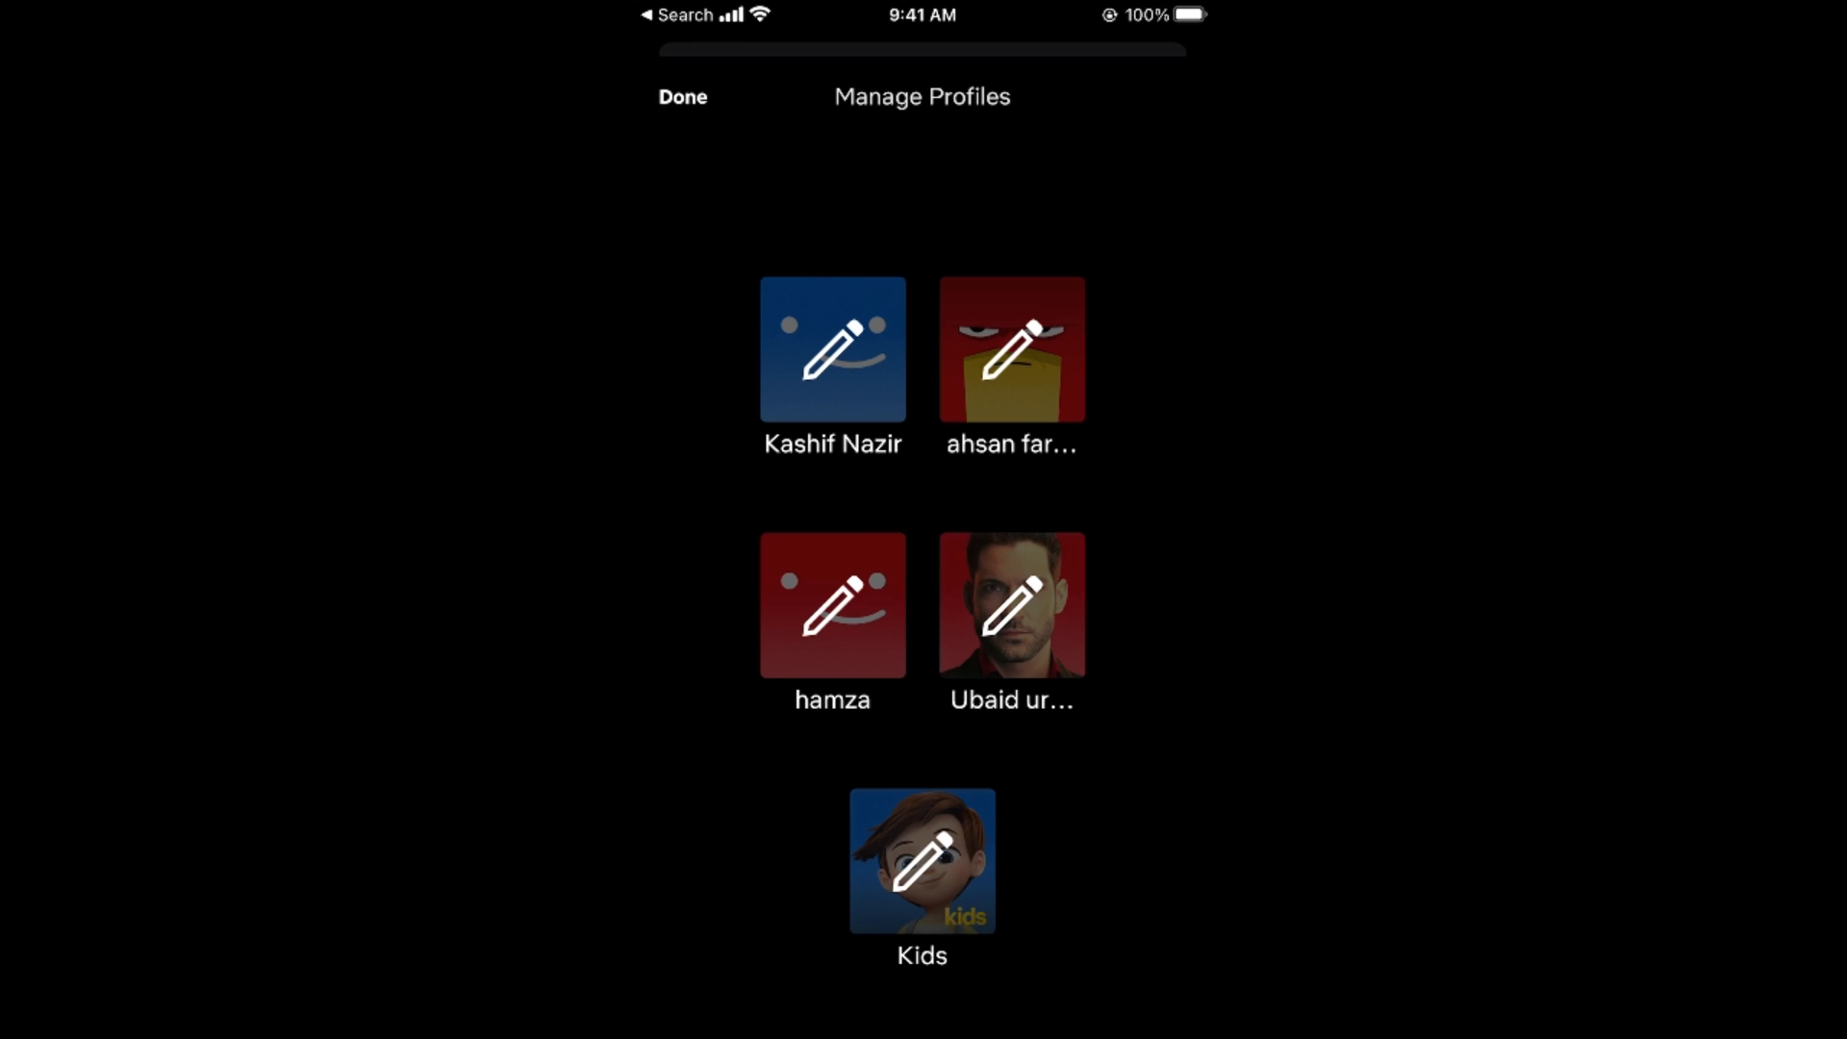
click(1011, 348)
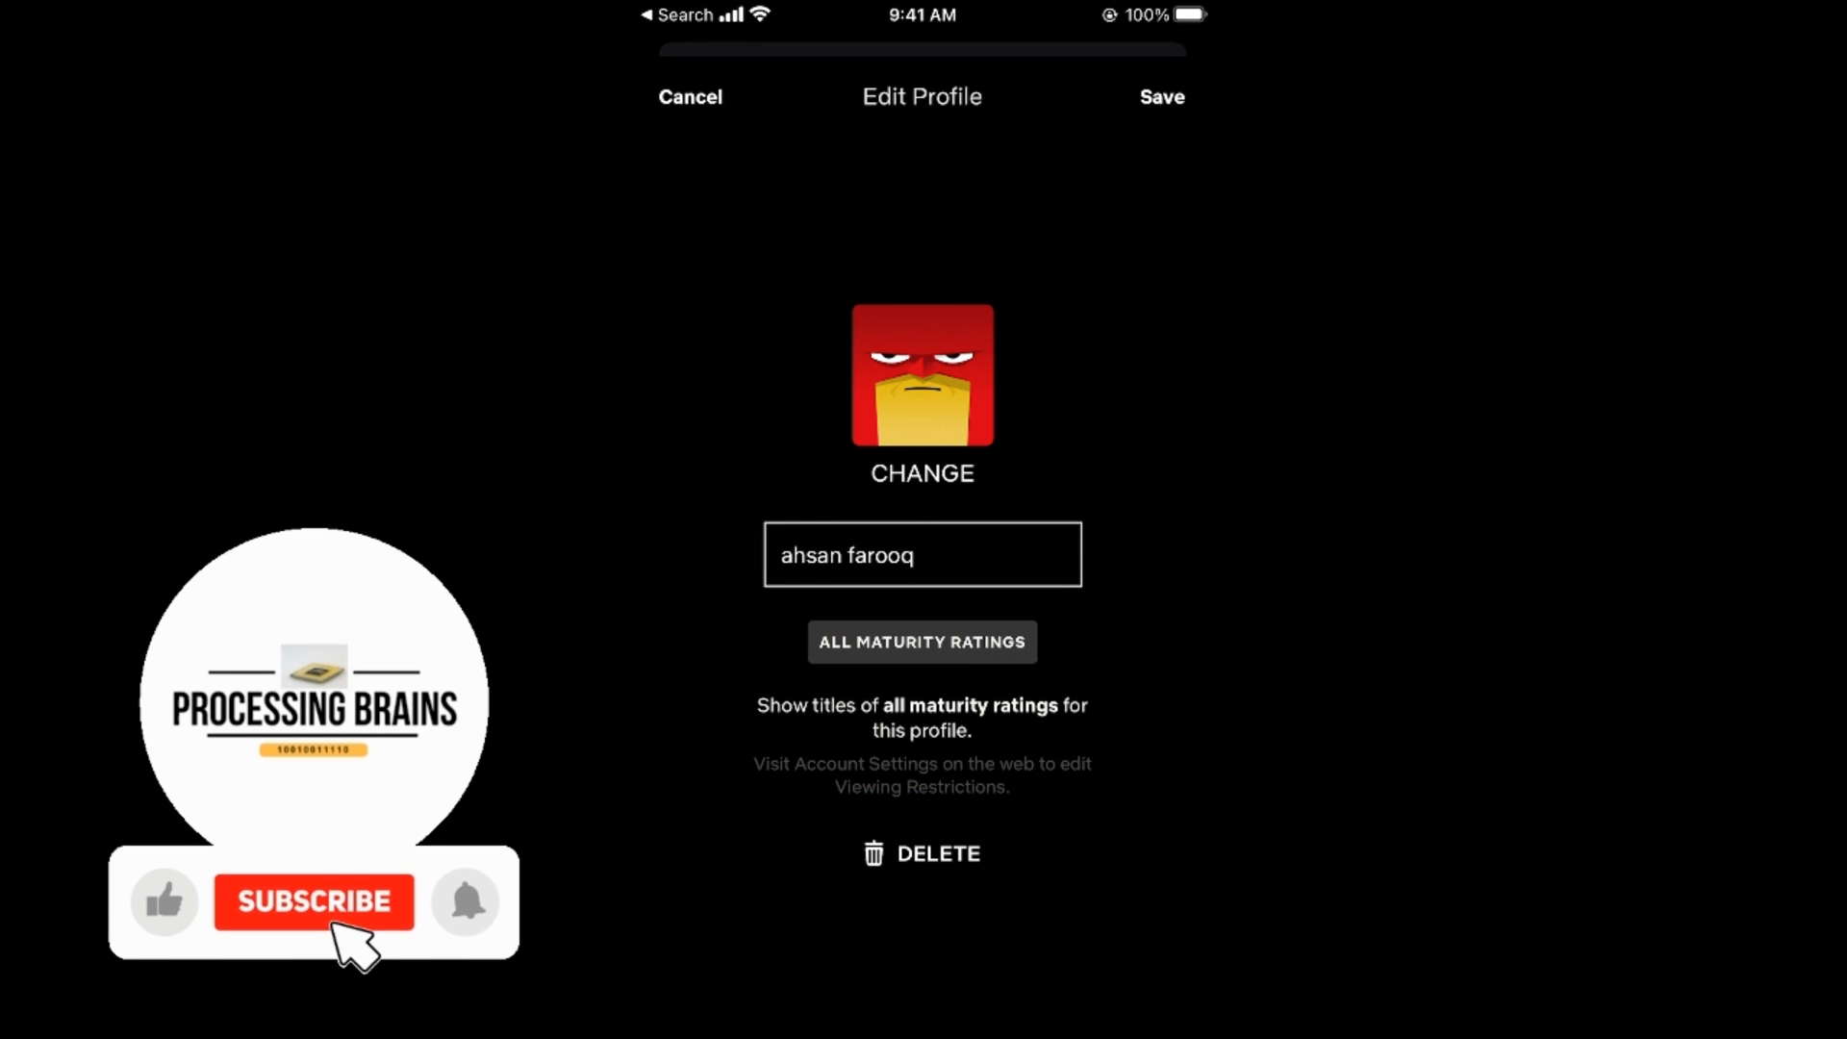
click(921, 852)
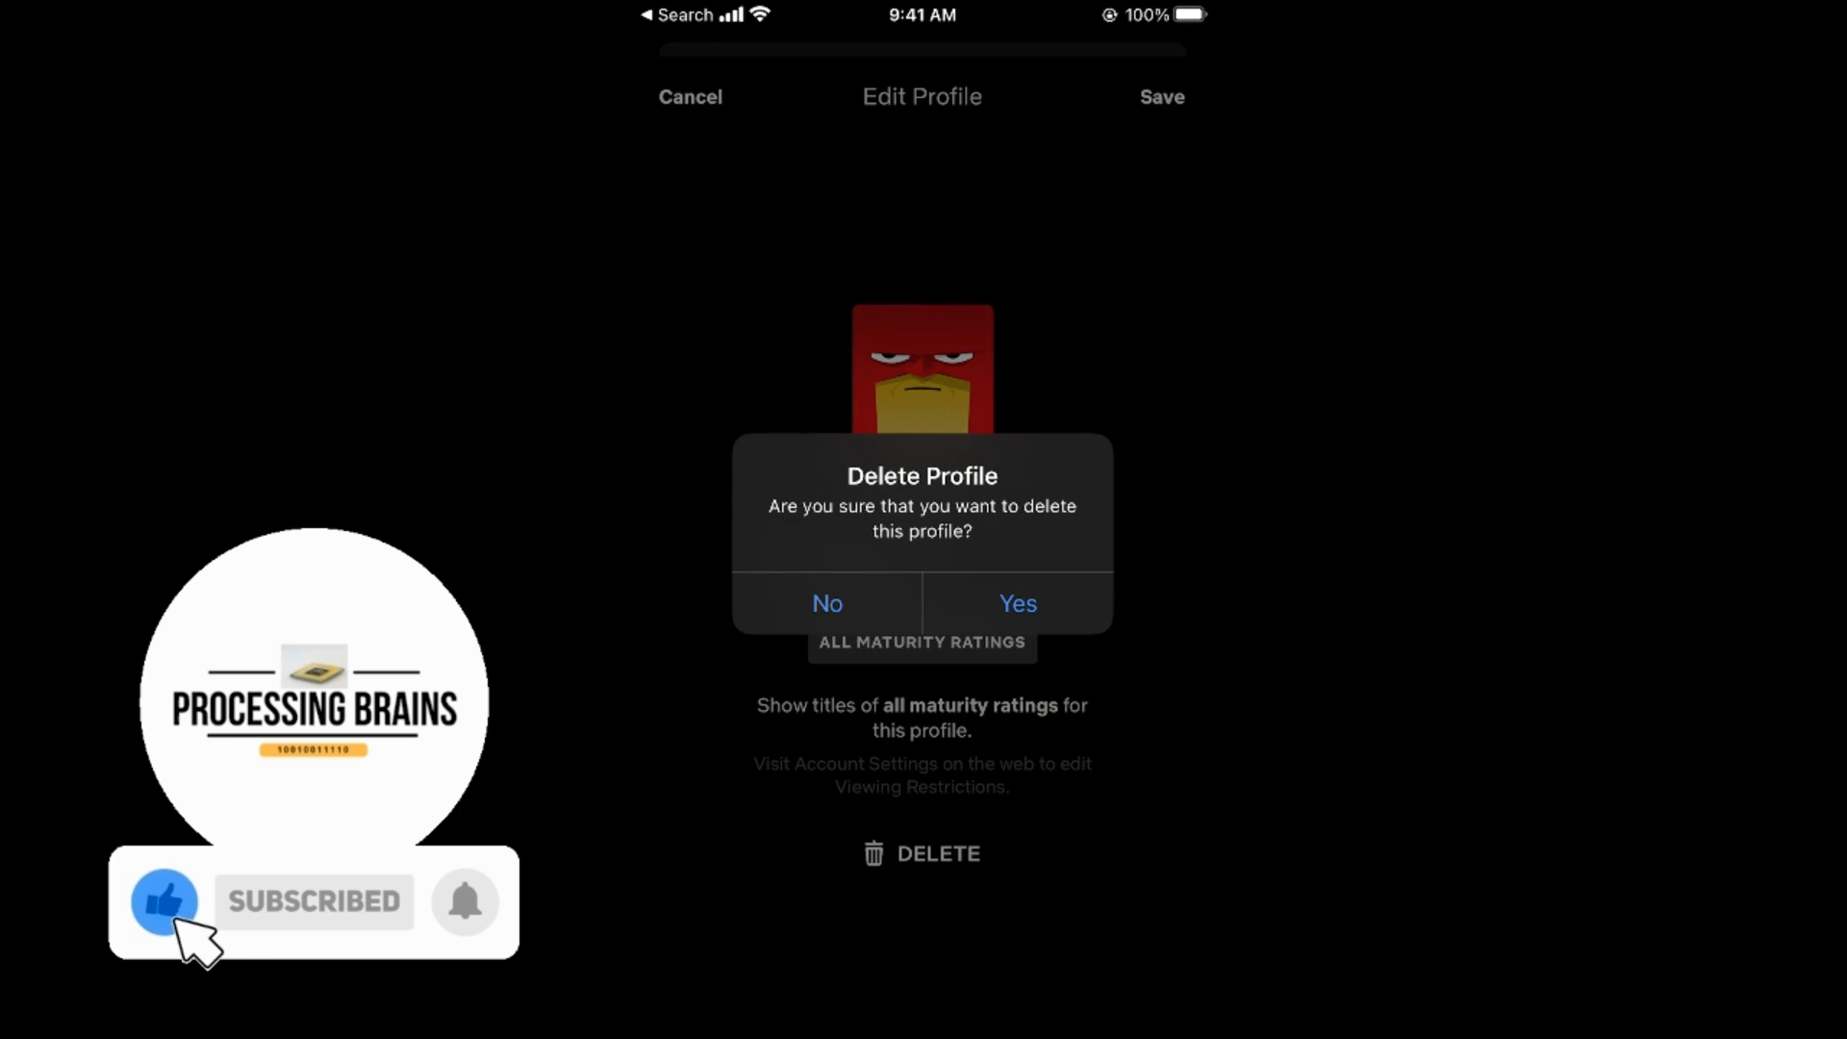